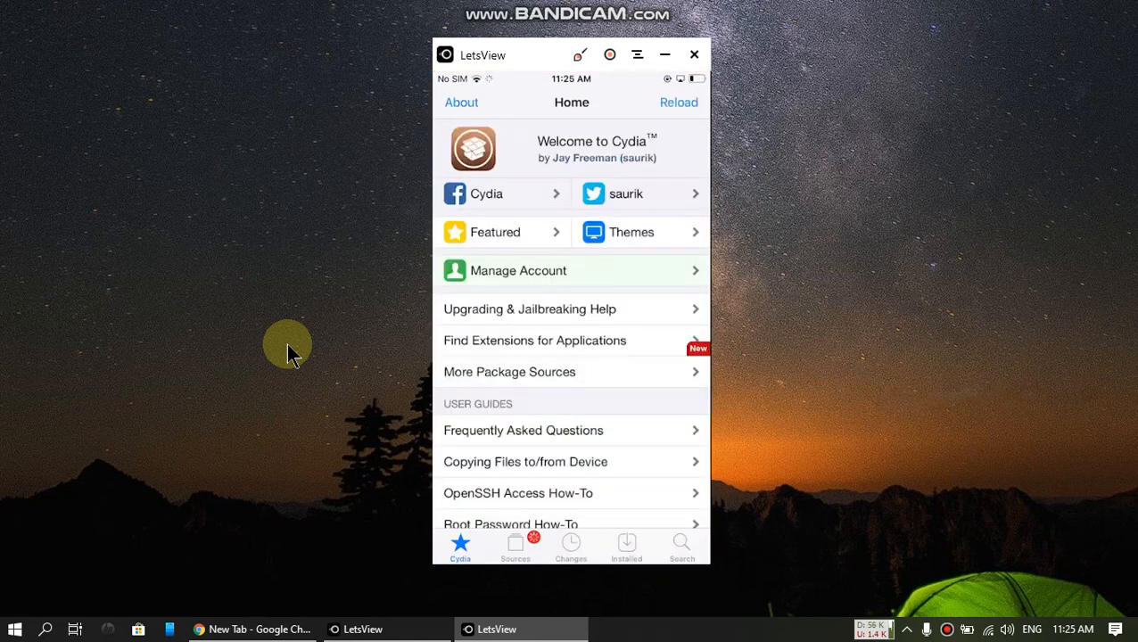
Step: Search 'Batch', install the Batchomatic package, confirm, and restart SpringBoard
left_click(682, 546)
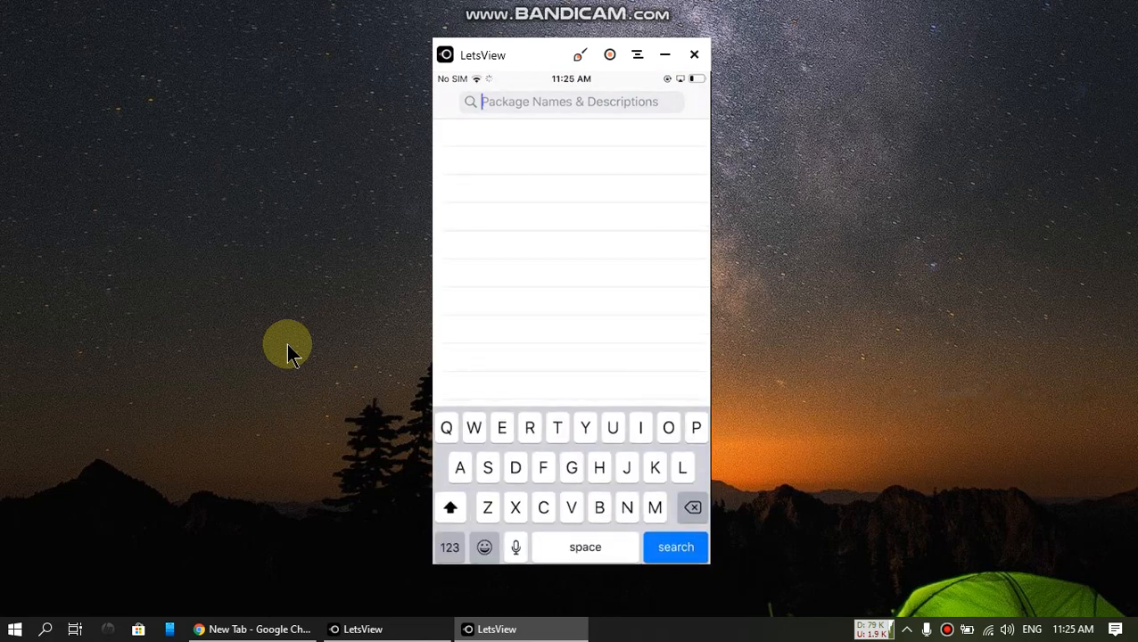
type("Batch")
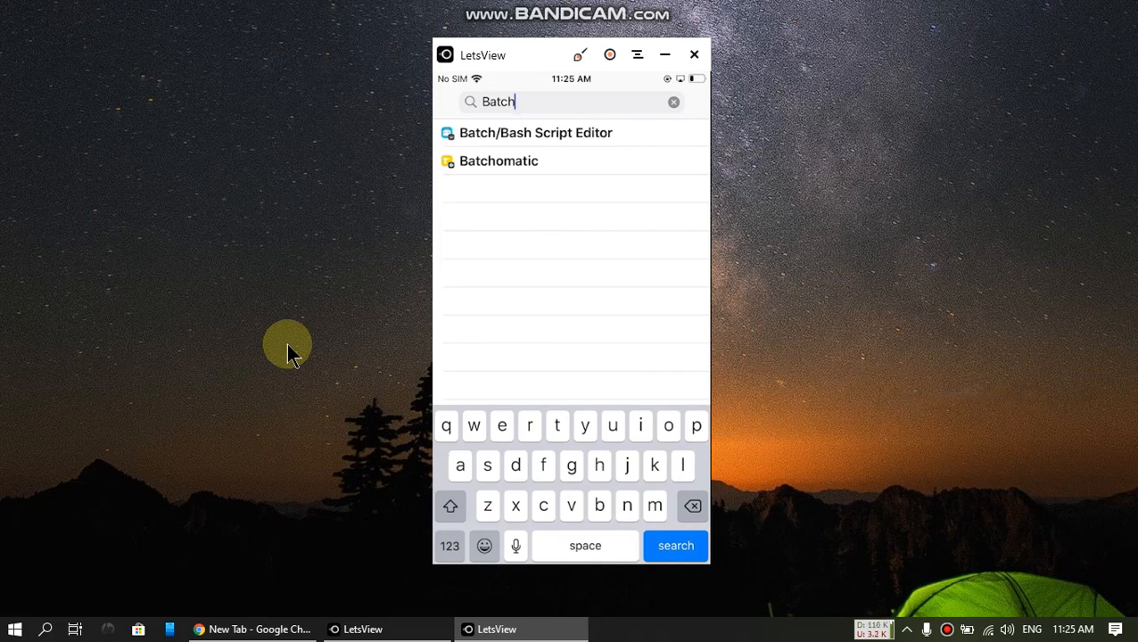
left_click(499, 161)
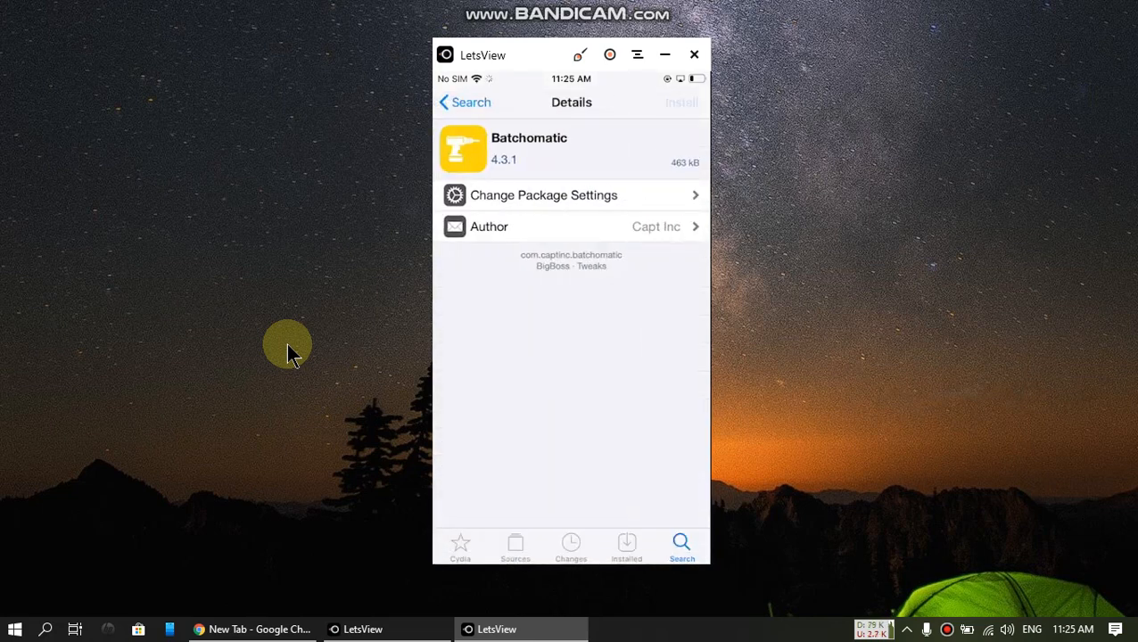
left_click(682, 101)
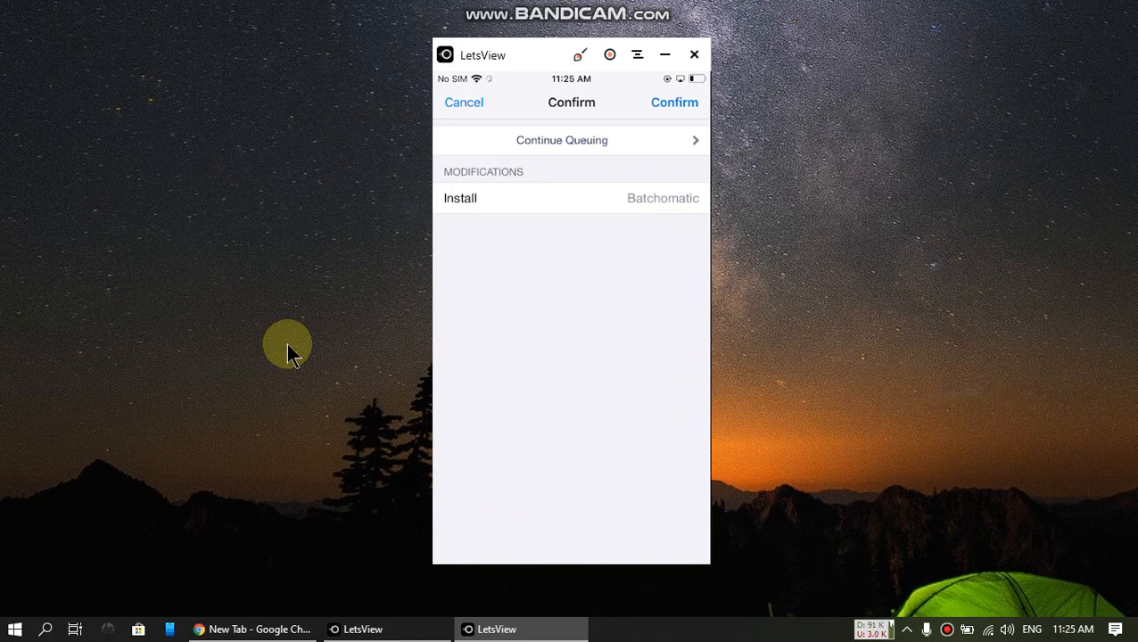
left_click(674, 102)
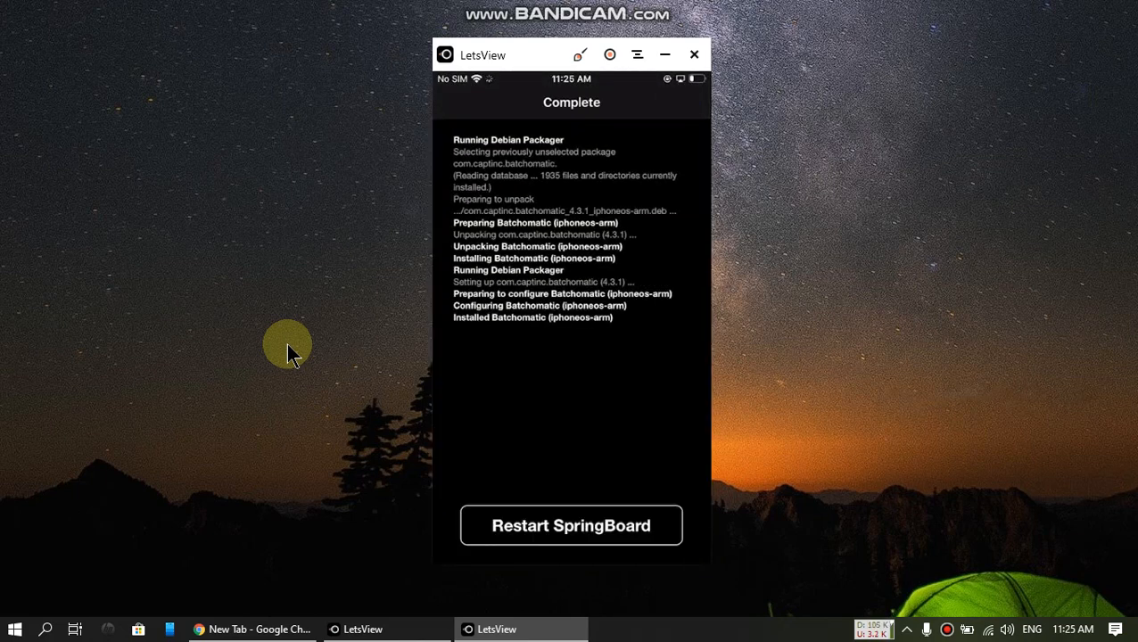
left_click(571, 525)
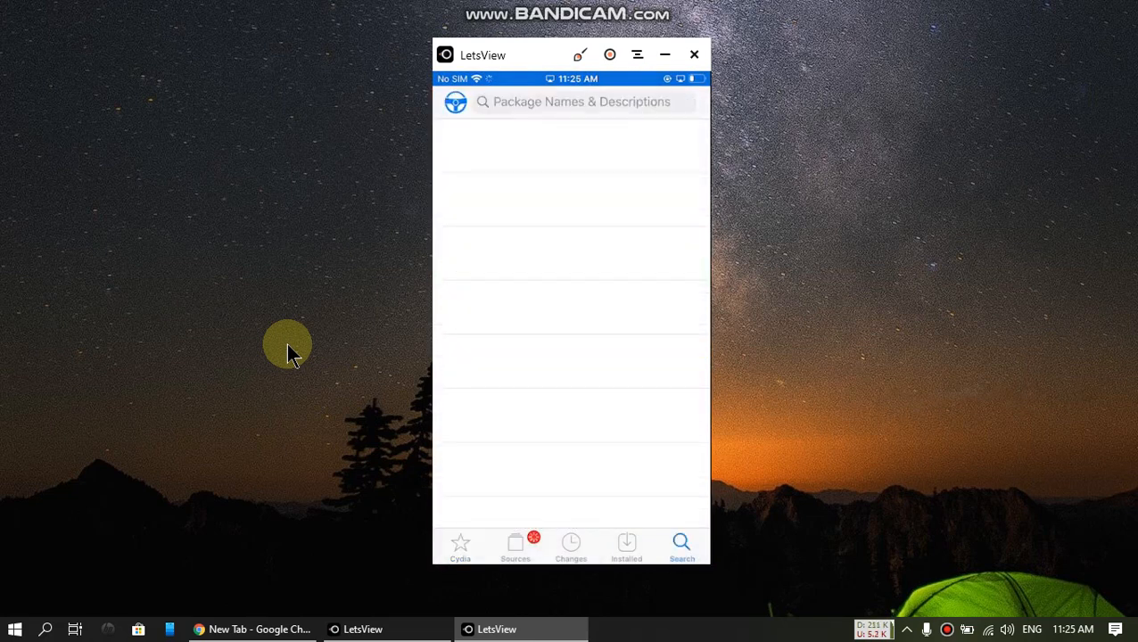
Step: Search 'Filza', install Filza File Manager, and return to Cydia's home page
left_click(581, 100)
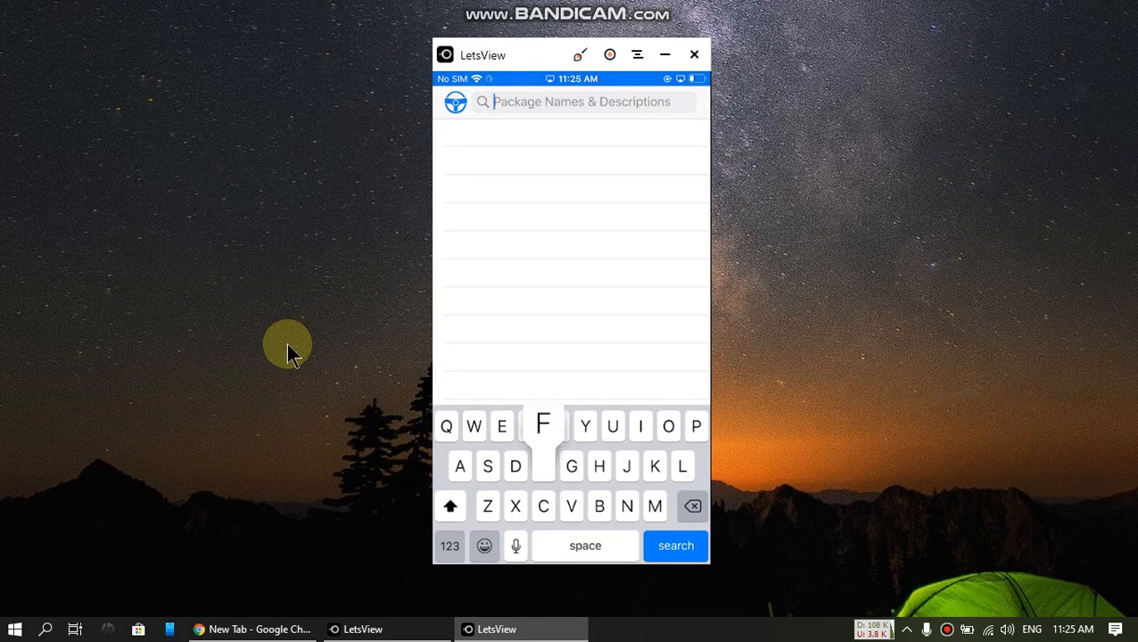
type("Filza")
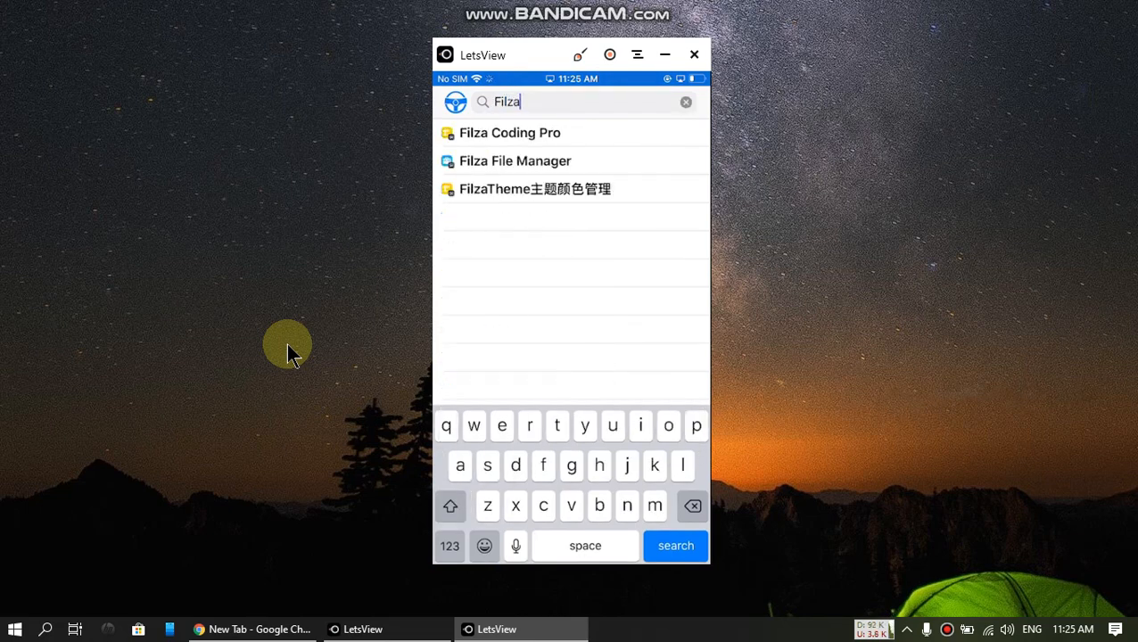
left_click(515, 160)
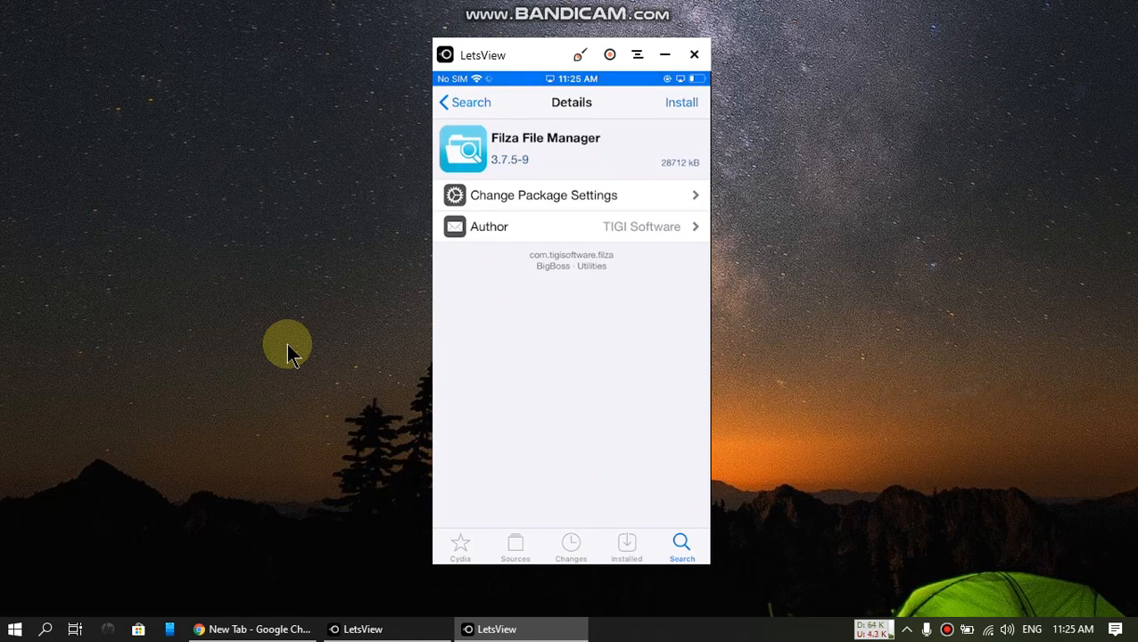
left_click(682, 102)
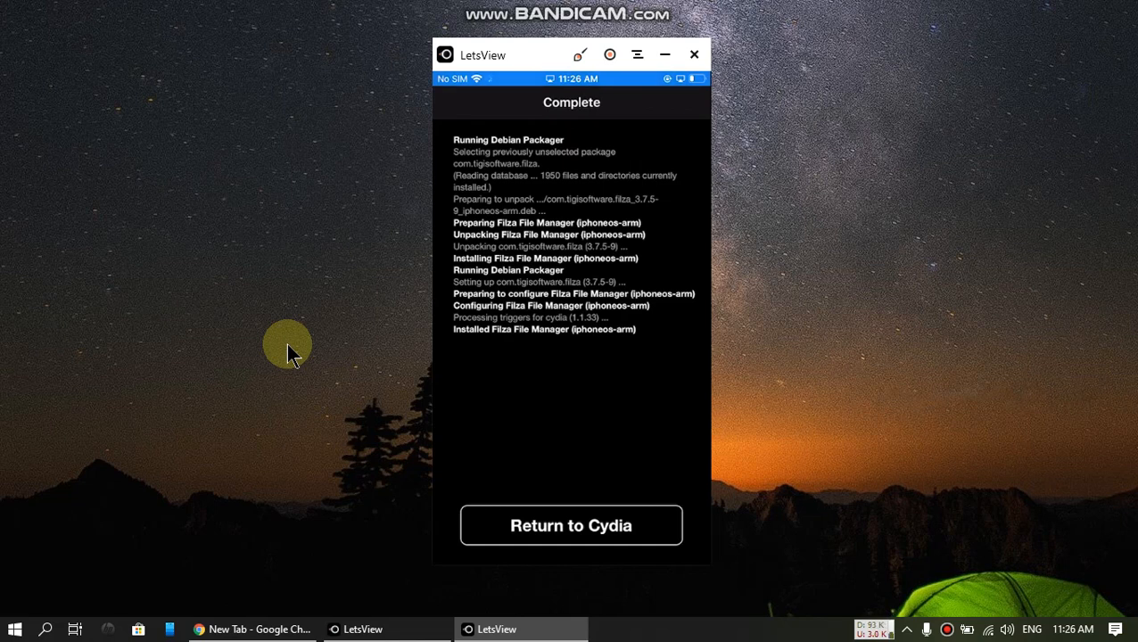
left_click(571, 524)
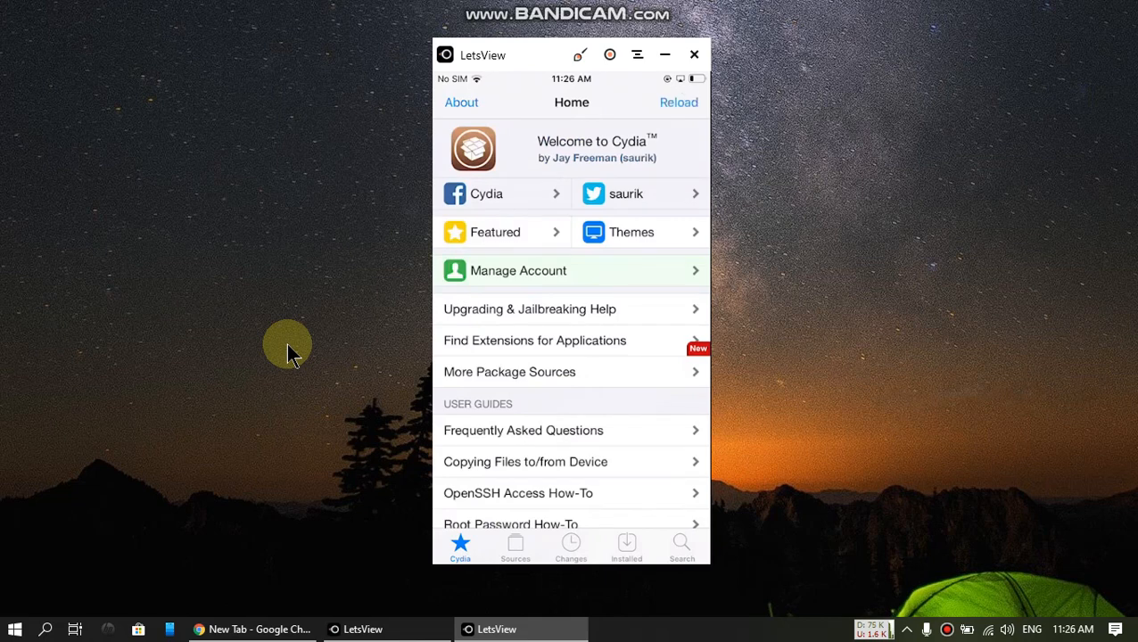
Step: Create an offline .deb of all installed tweaks in Batchomatic and start exporting it
left_click(682, 546)
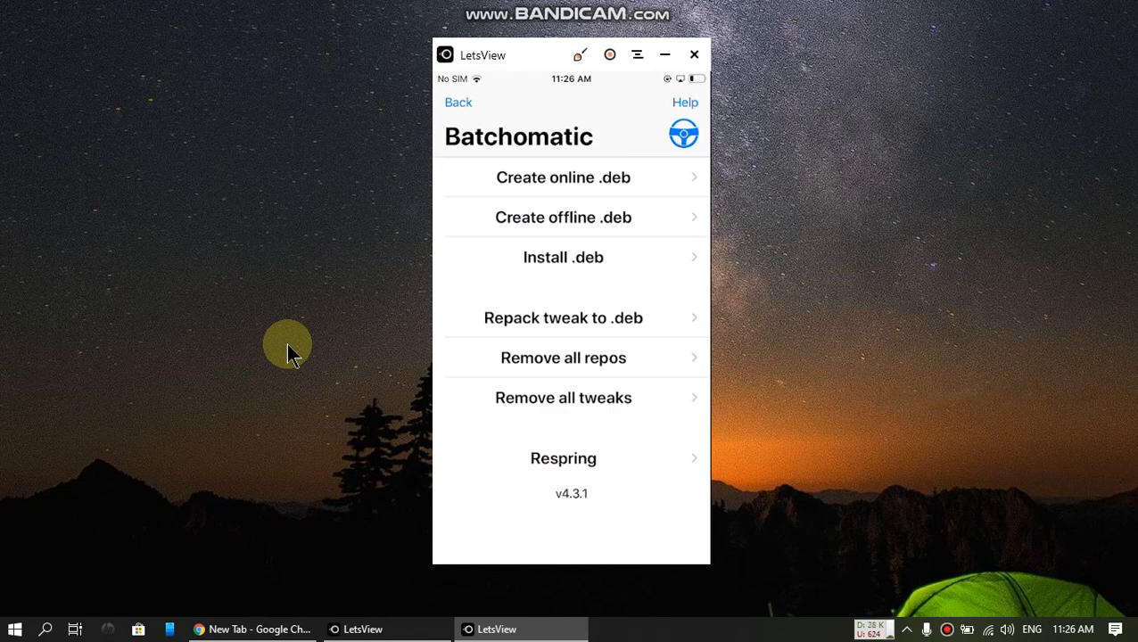
left_click(563, 218)
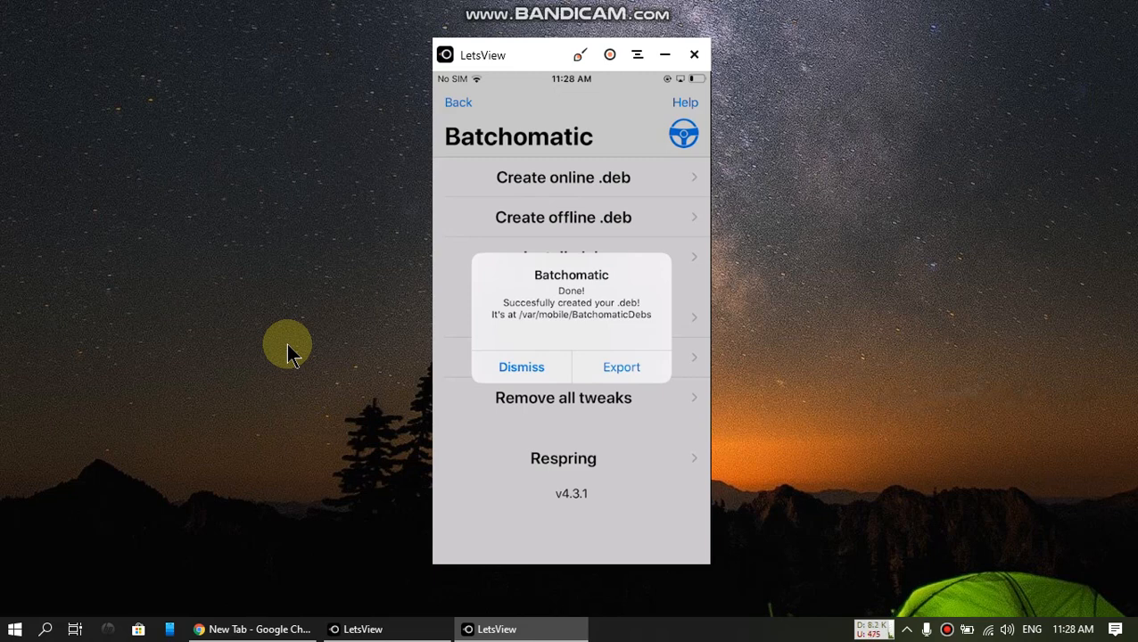
left_click(621, 368)
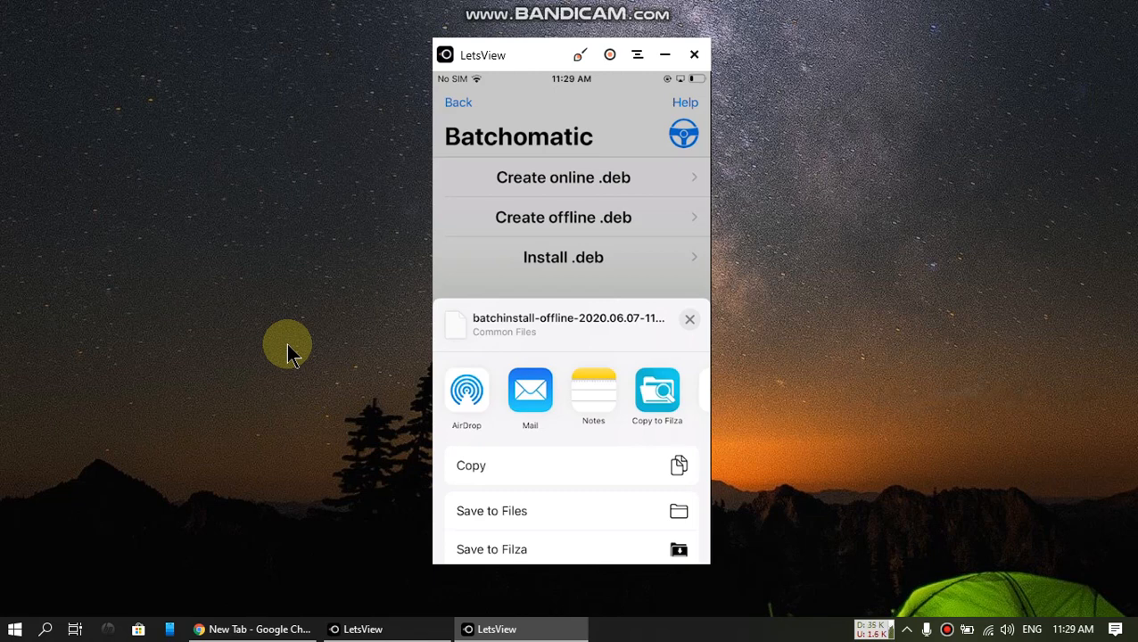
Step: Copy the offline backup .deb to Filza from the share sheet
left_click(688, 319)
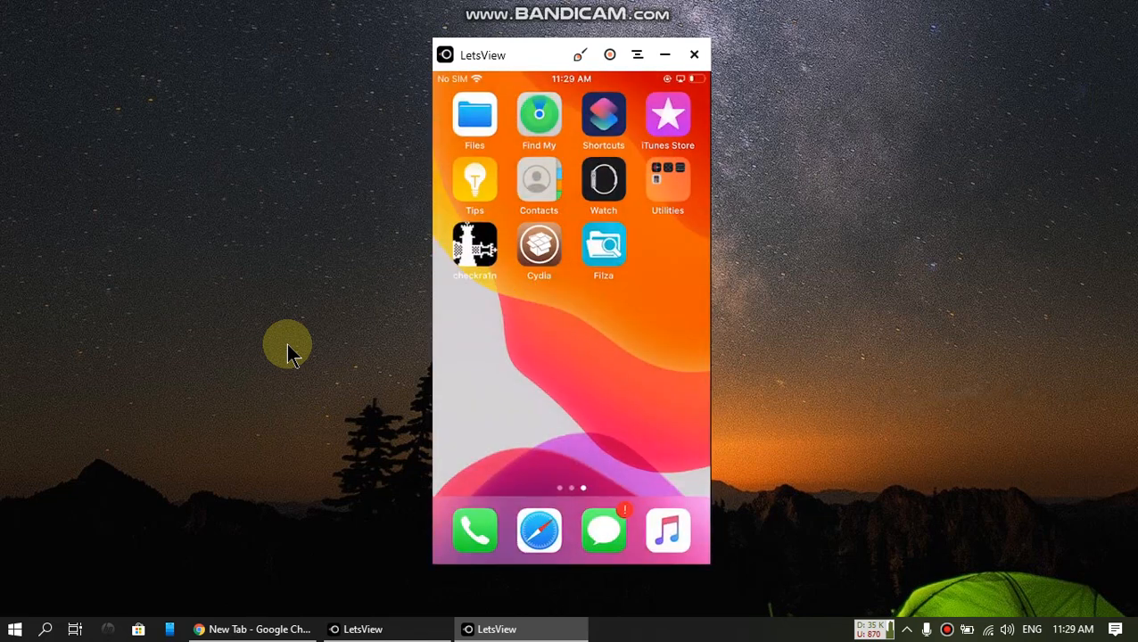
mouse_move(271, 343)
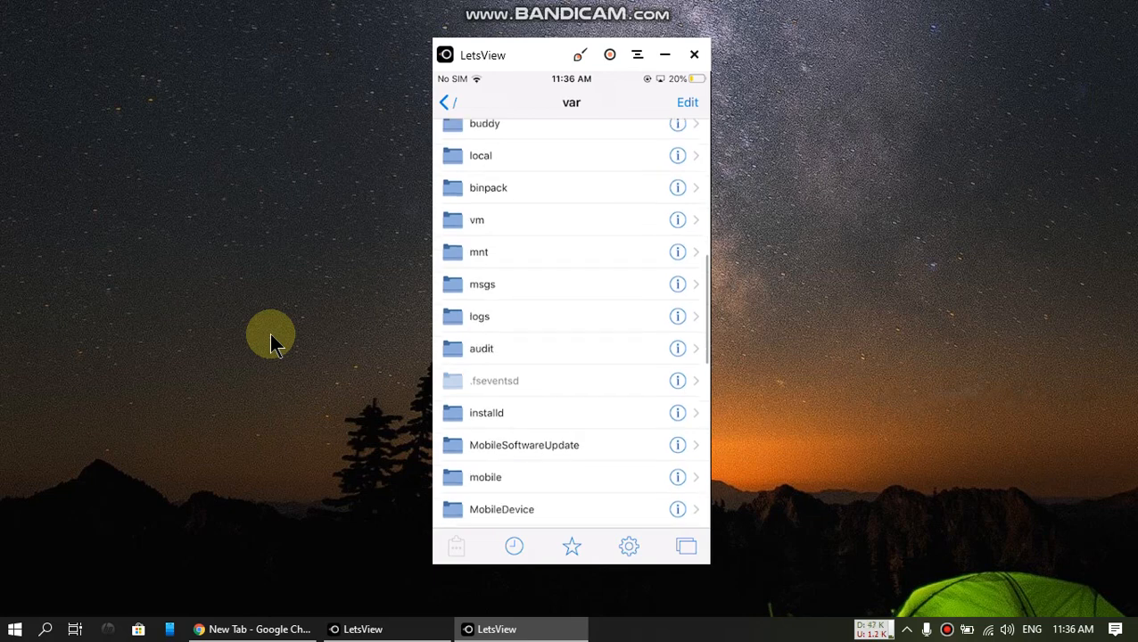
Step: Install the batchinstall-offline .deb from /var/mobile/BatchomaticDebs in Filza
scroll("down", 3)
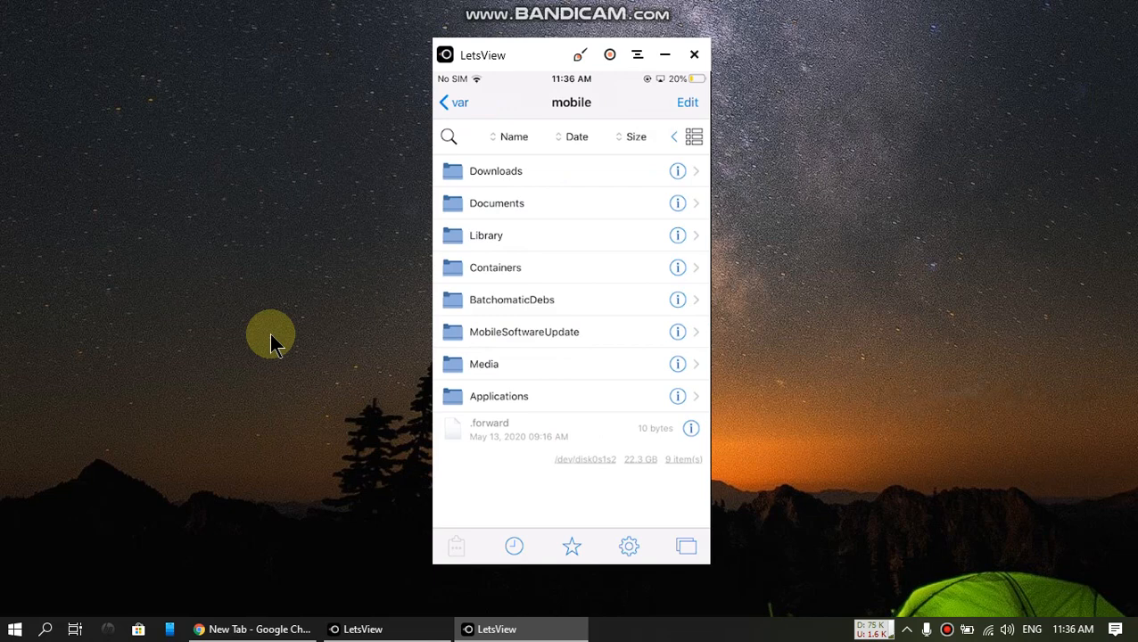
left_click(512, 300)
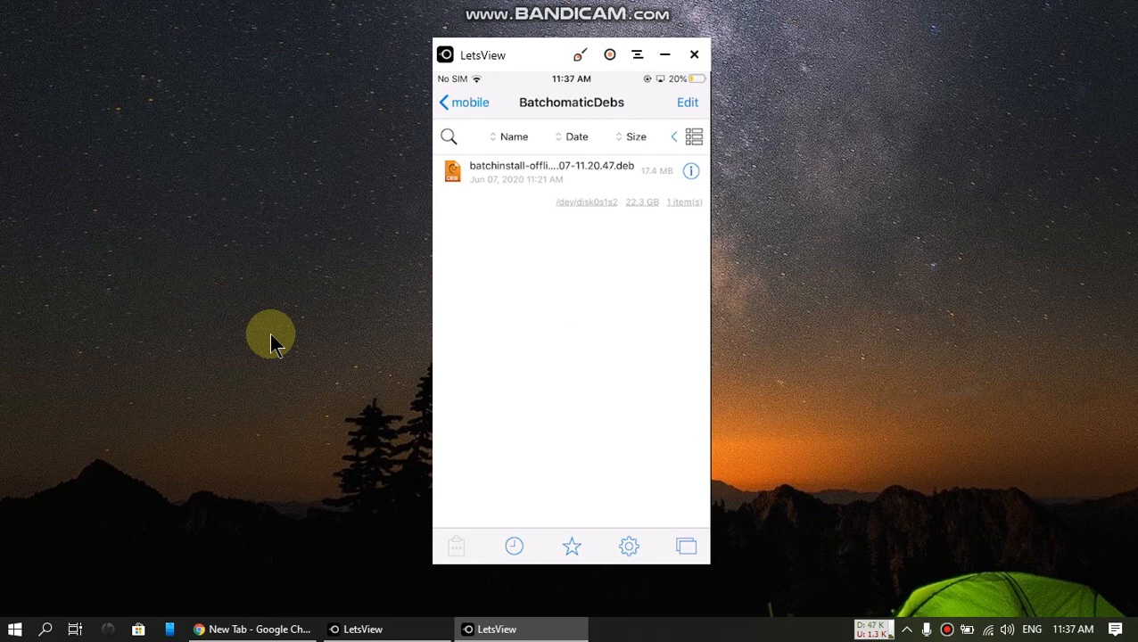
left_click(552, 171)
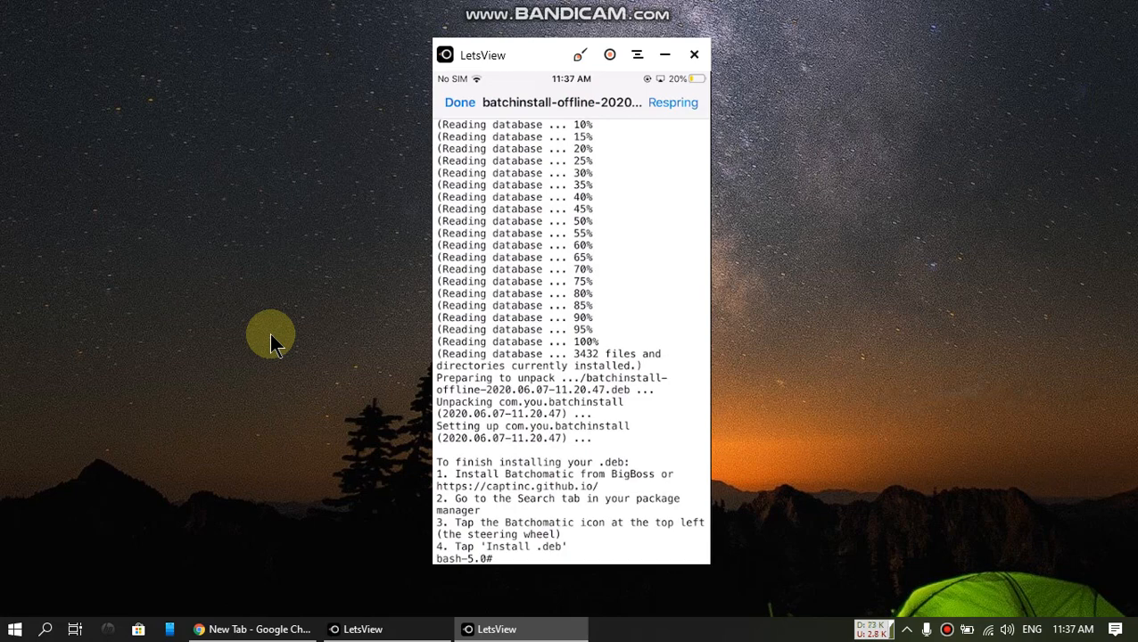
Step: Dismiss the install log and view Cydia's Installed list with BatchInstall - Offline, Batchomatic and Filza
left_click(673, 101)
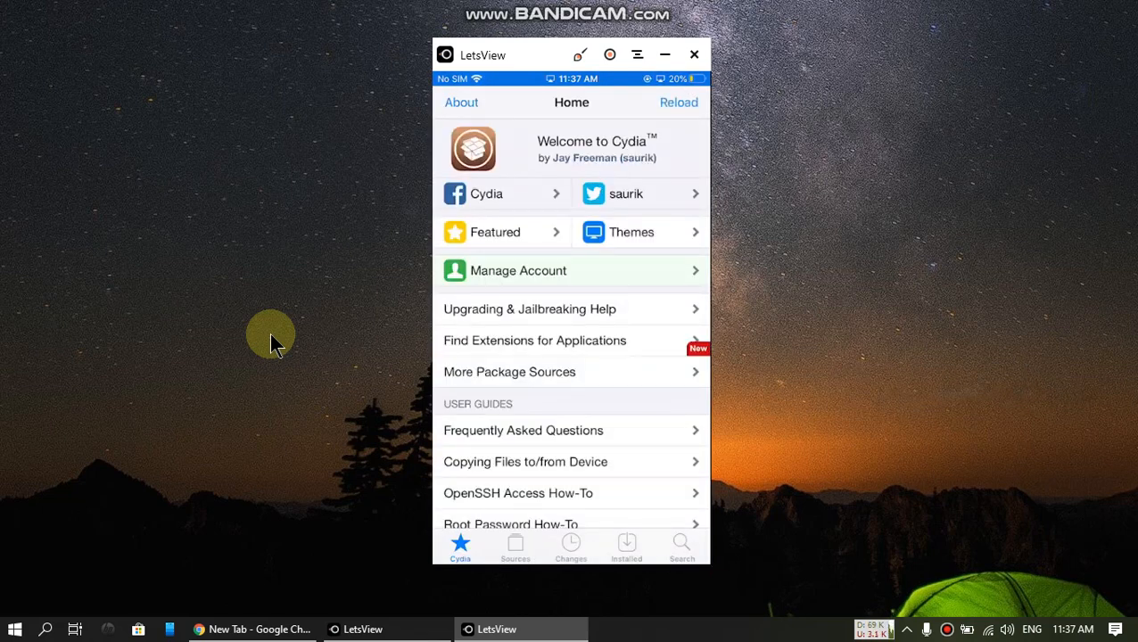
left_click(626, 546)
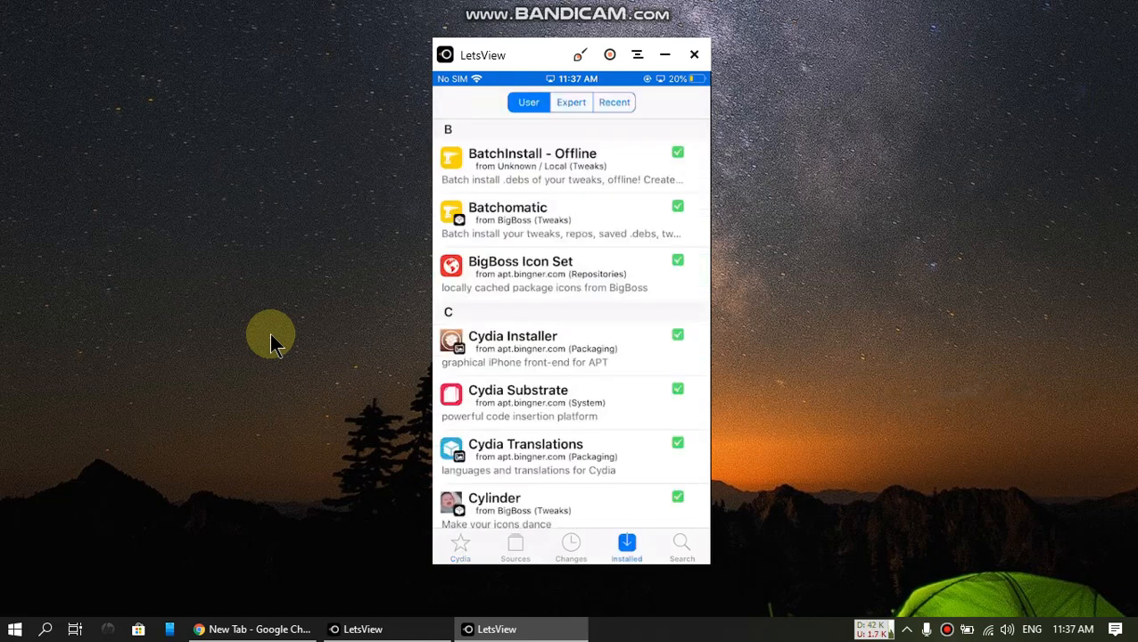
scroll("down", 3)
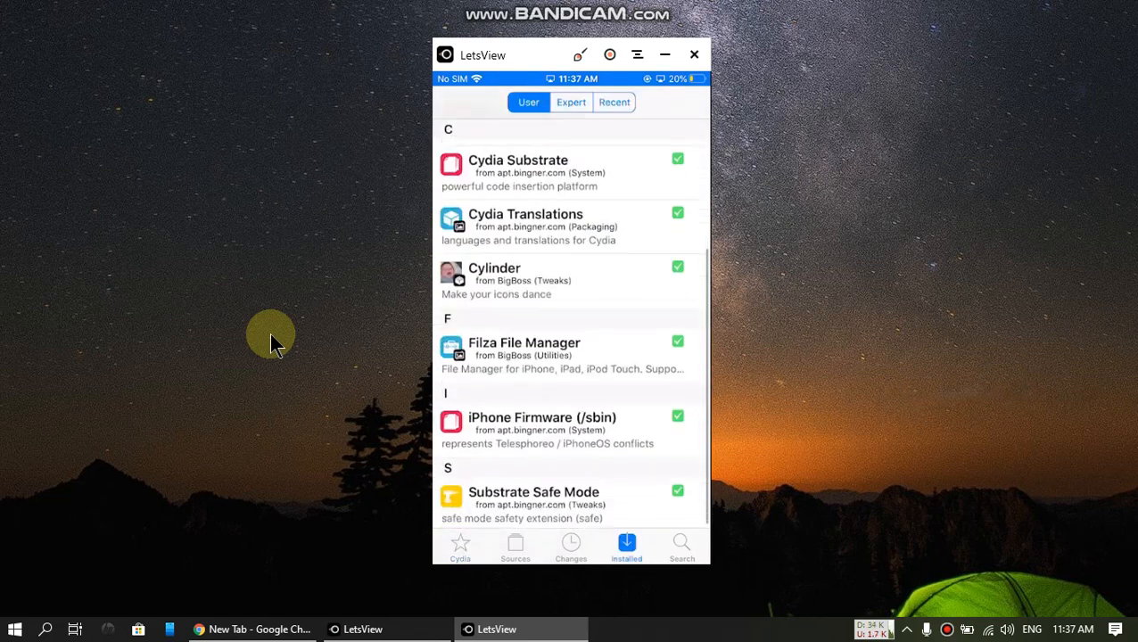